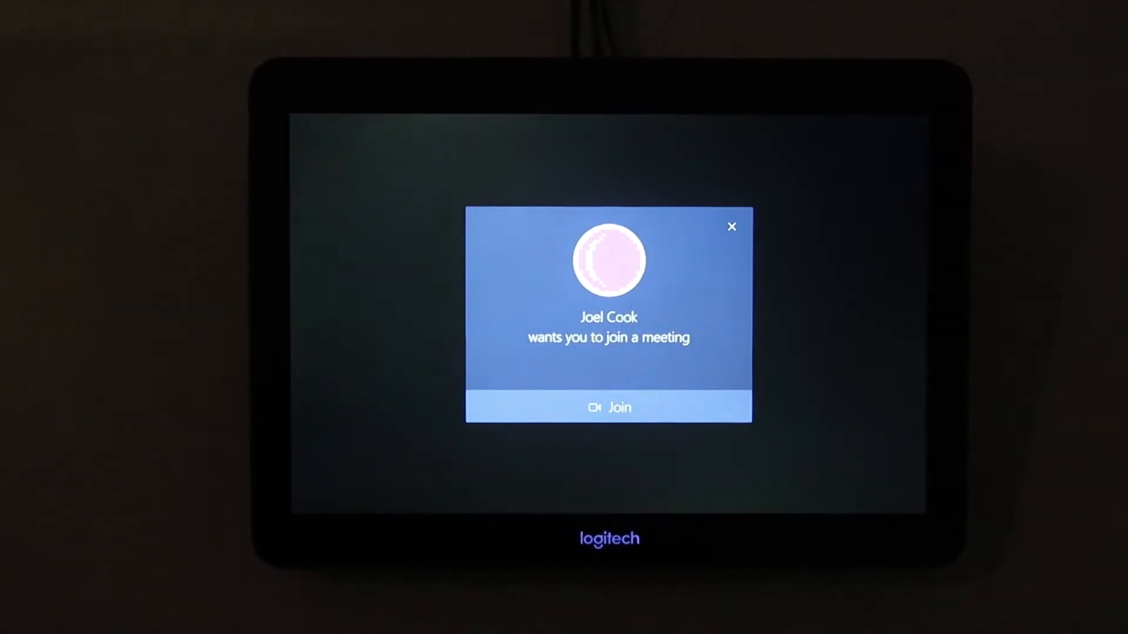
Join the meeting from the invitation shown on the Logitech Tap room console.
click(609, 408)
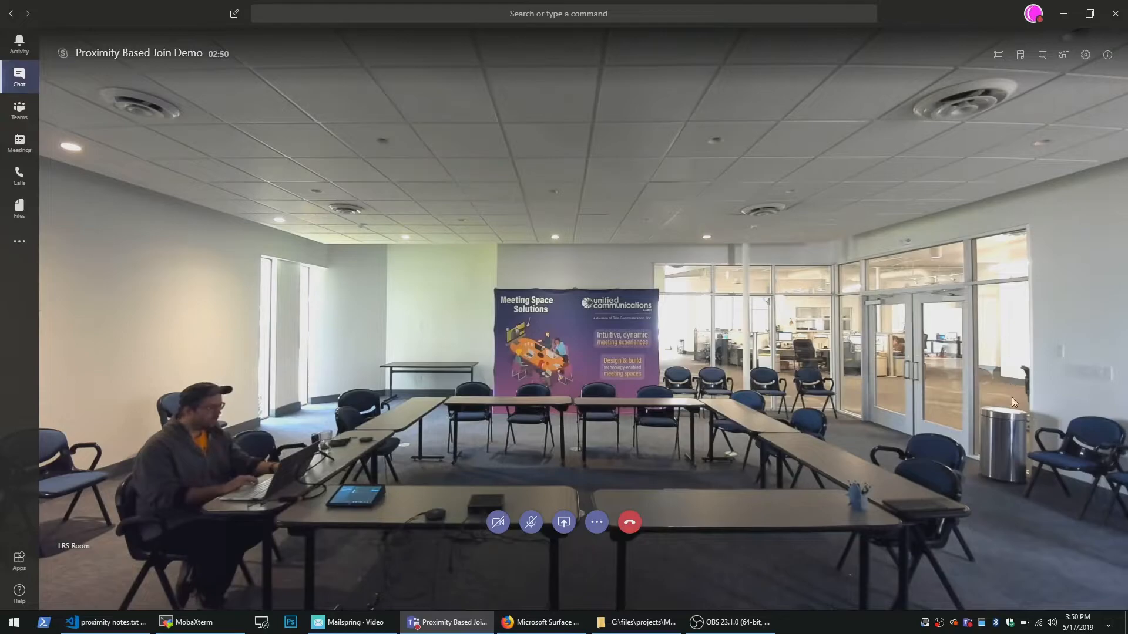
mouse_move(593, 245)
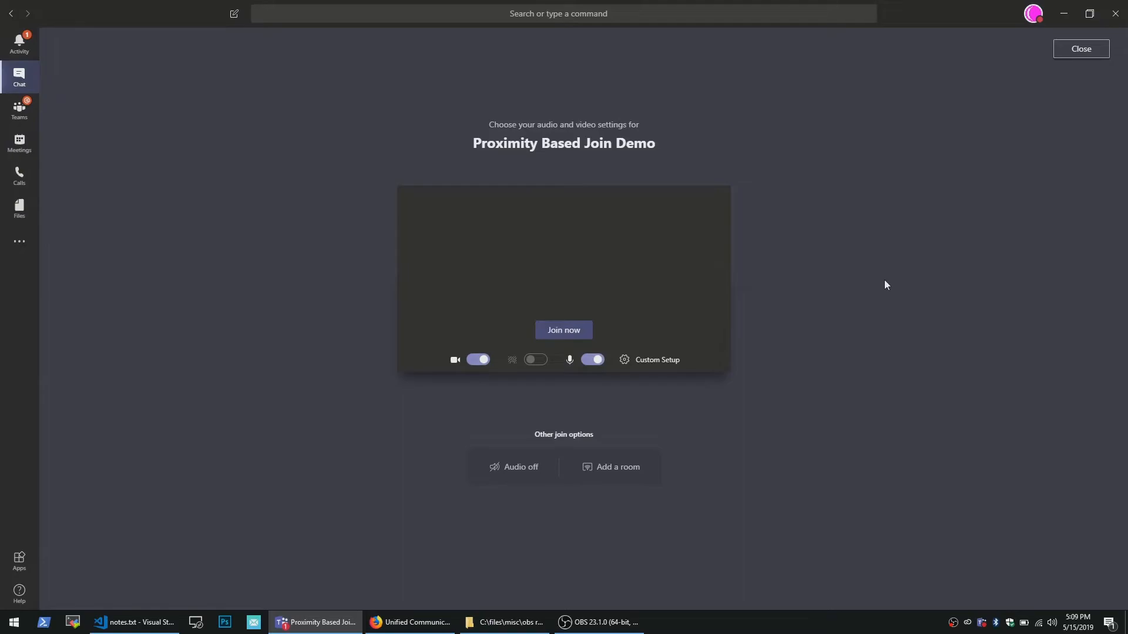
mouse_move(608, 438)
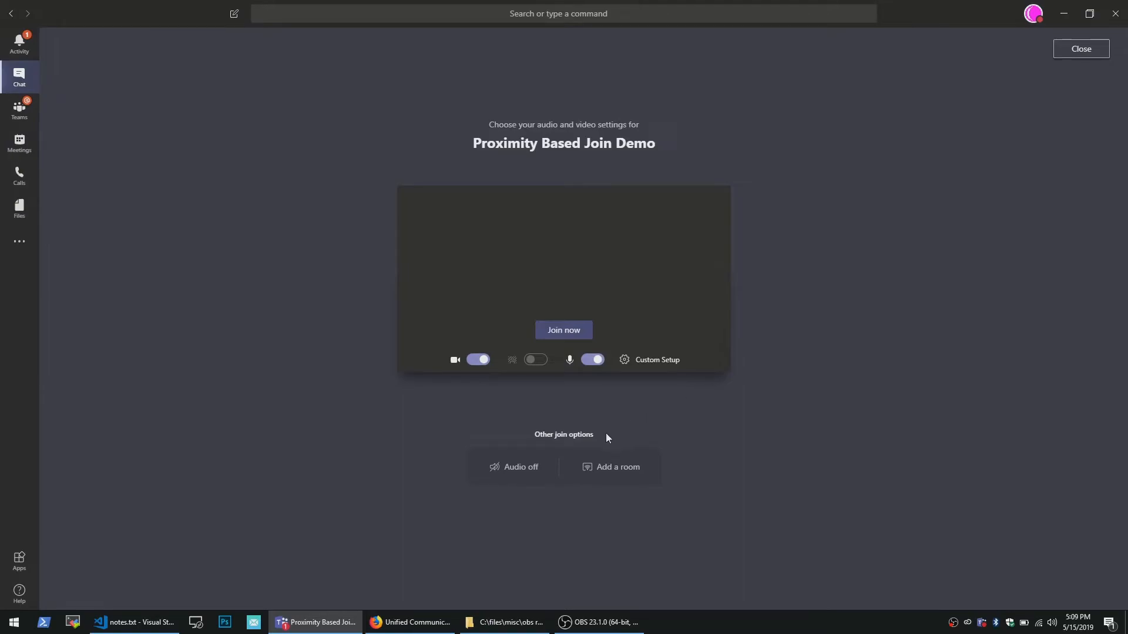
mouse_move(555, 443)
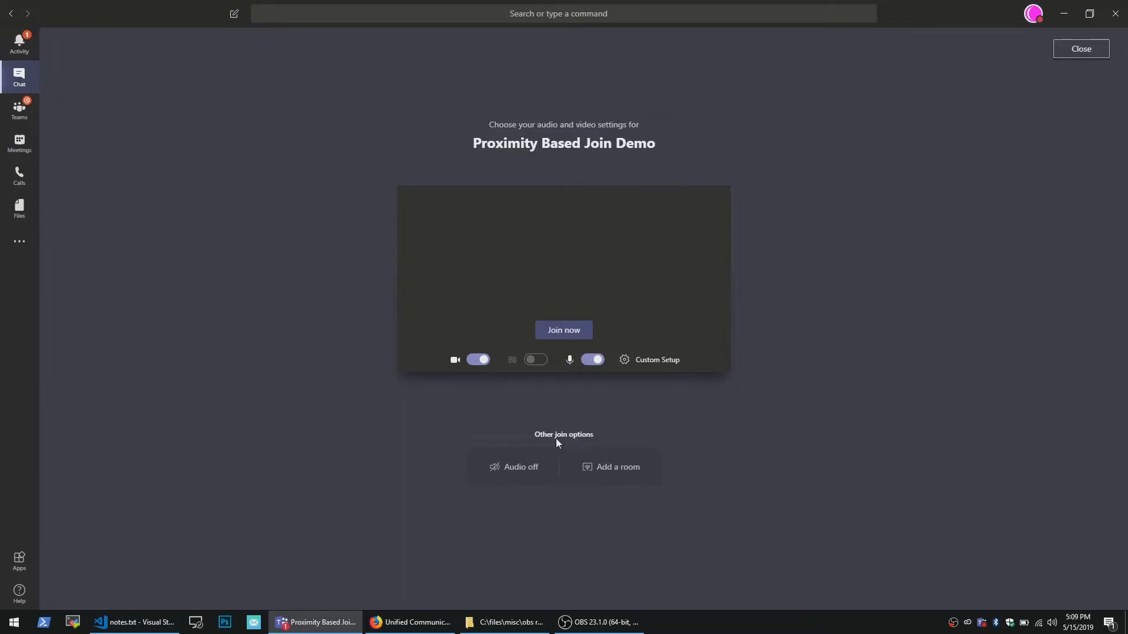
mouse_move(617, 467)
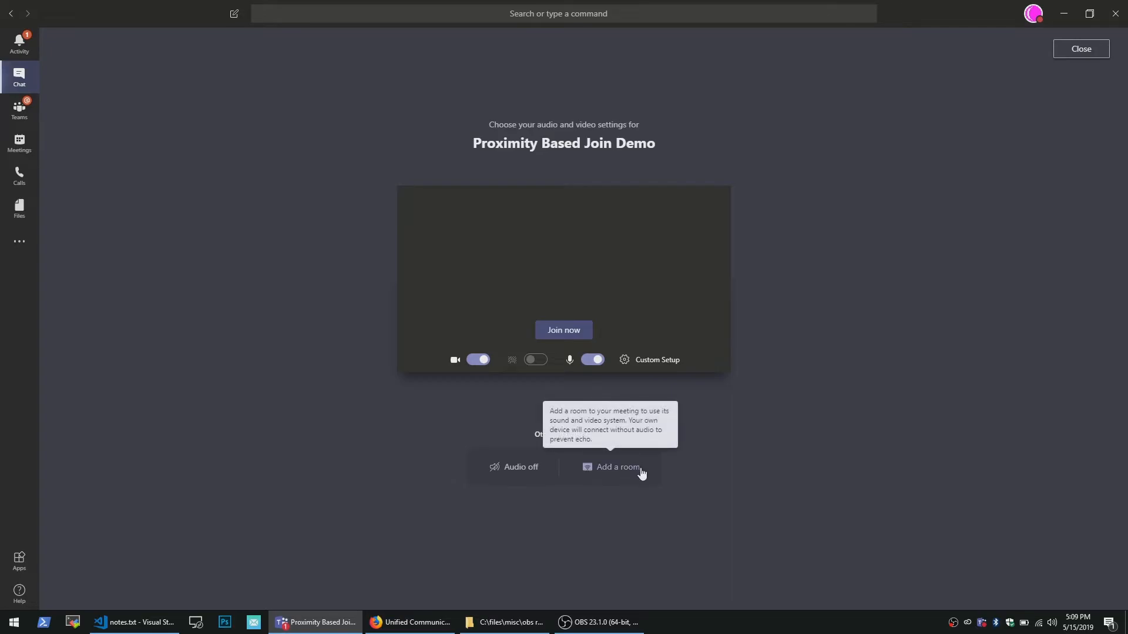
Show the list of nearby Teams meeting rooms via Add a room under Other join options.
click(617, 466)
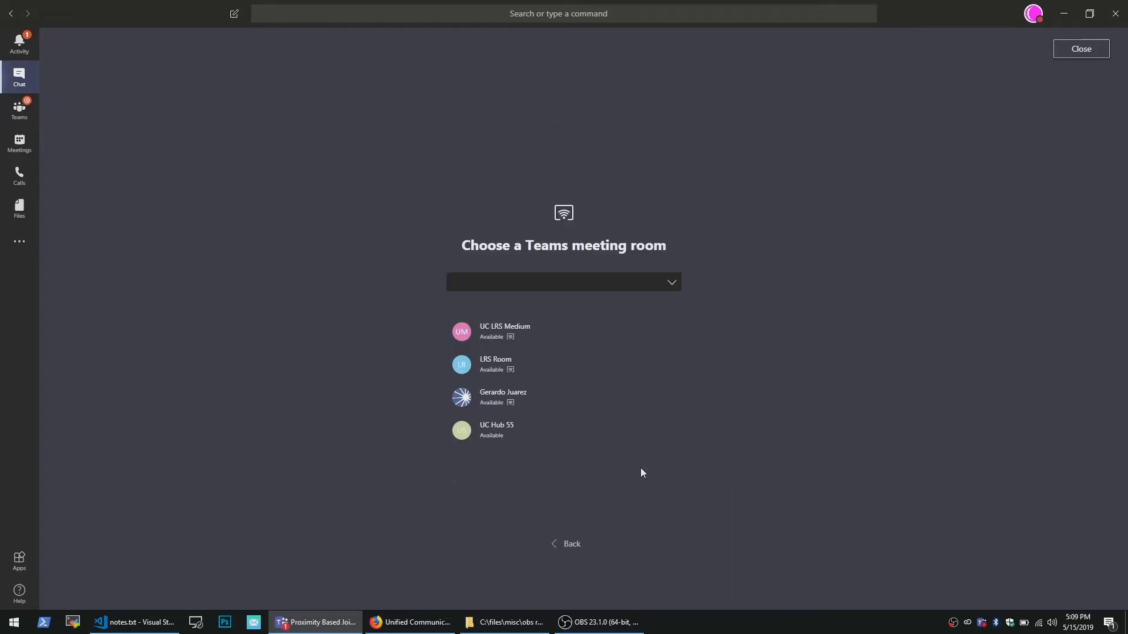
mouse_move(592, 331)
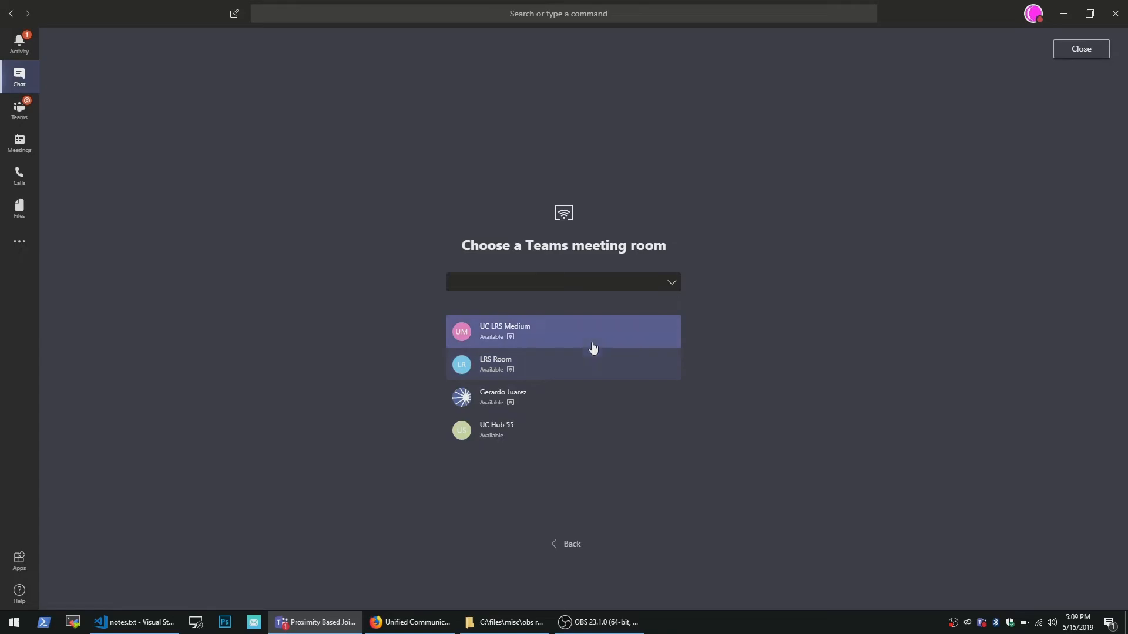